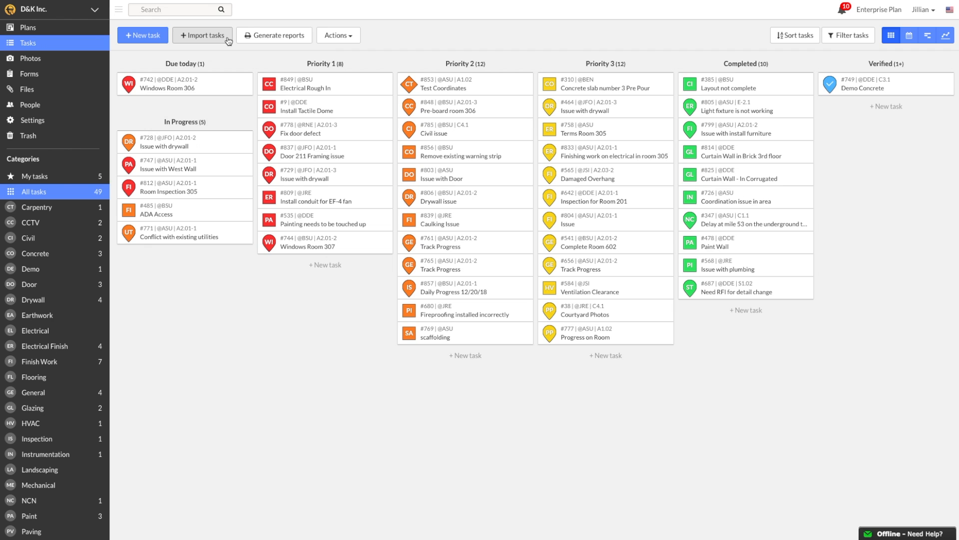
# Paste the twelve prepared Level 1 and Level 2 rough-in rows into the bulk task import sheet.
pyautogui.click(202, 35)
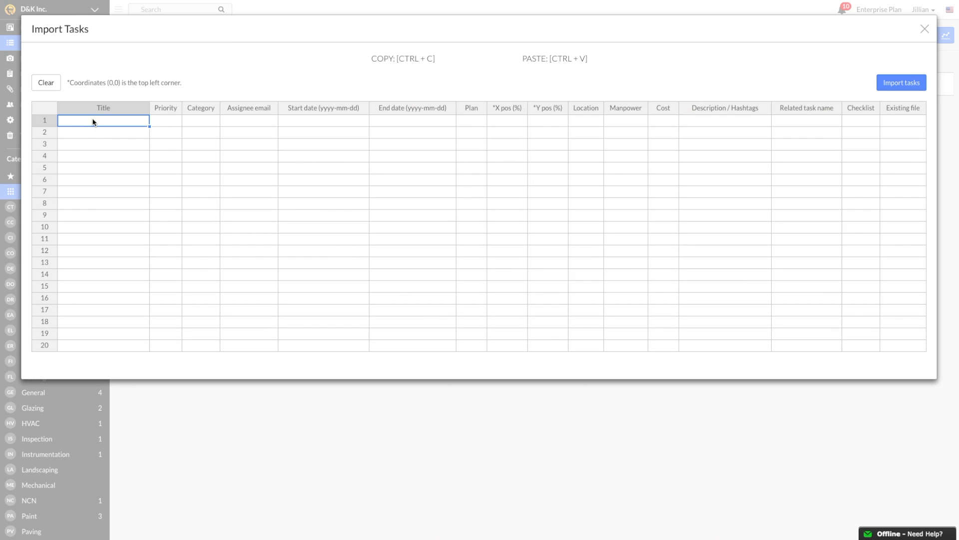
pyautogui.press('ctrl+v')
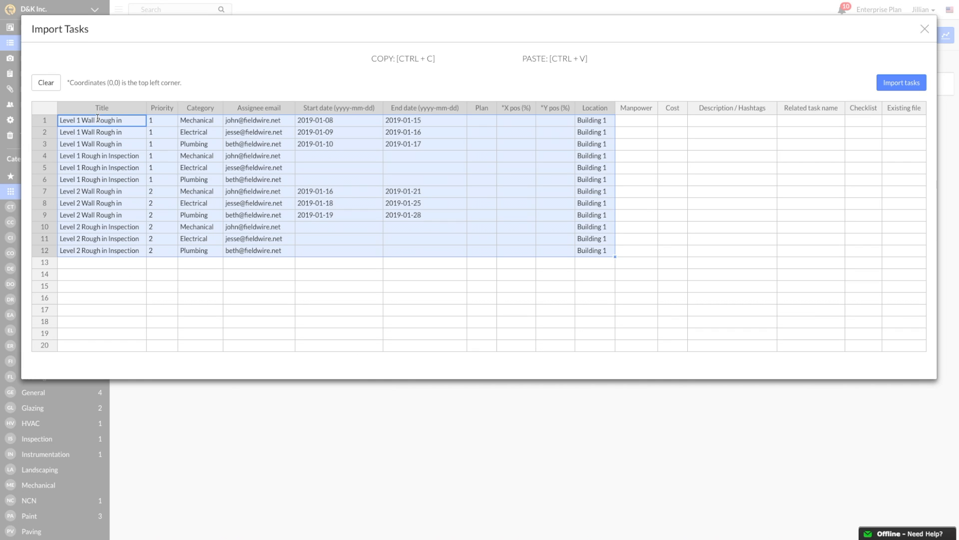
pyautogui.moveTo(691, 89)
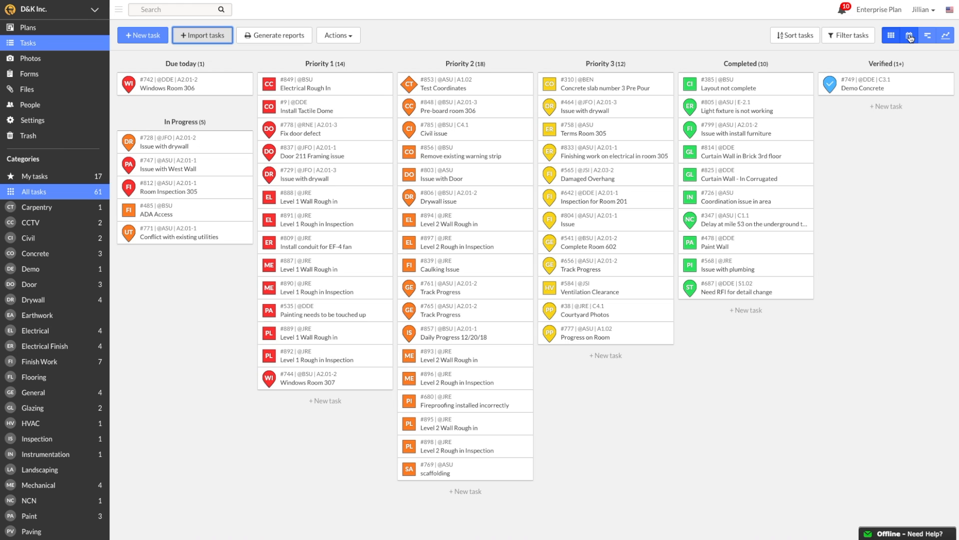
pyautogui.moveTo(909, 35)
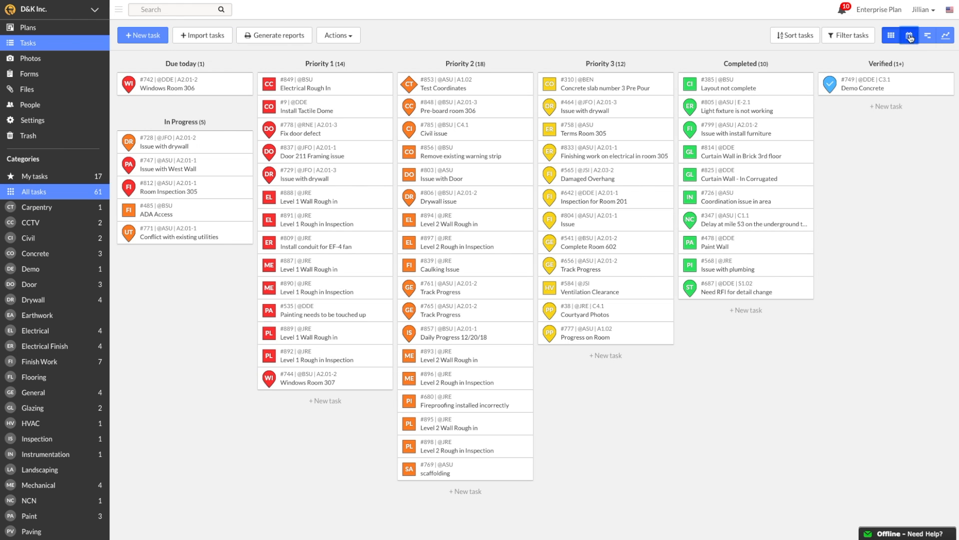
# Filter the task calendar to the Electrical, Mechanical and Plumbing categories.
pyautogui.click(901, 35)
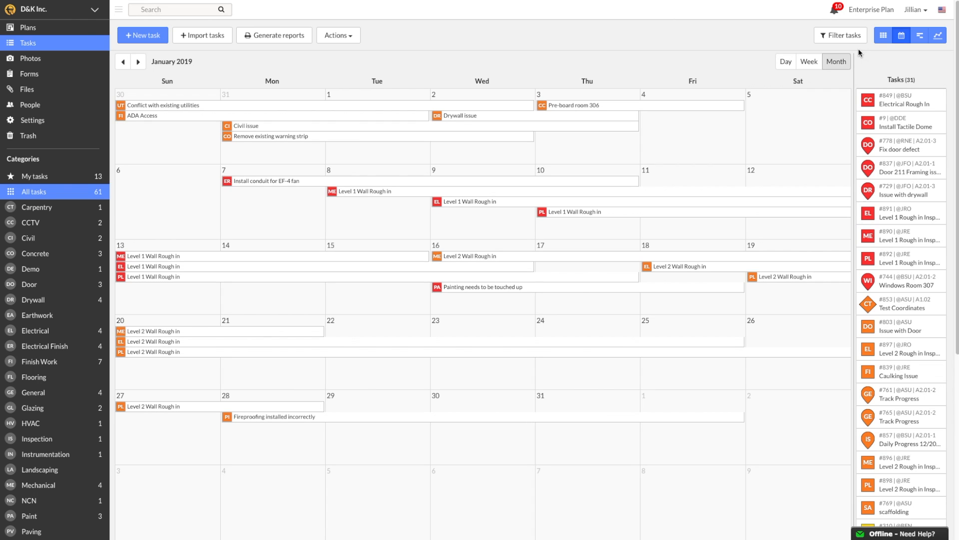
pyautogui.click(841, 35)
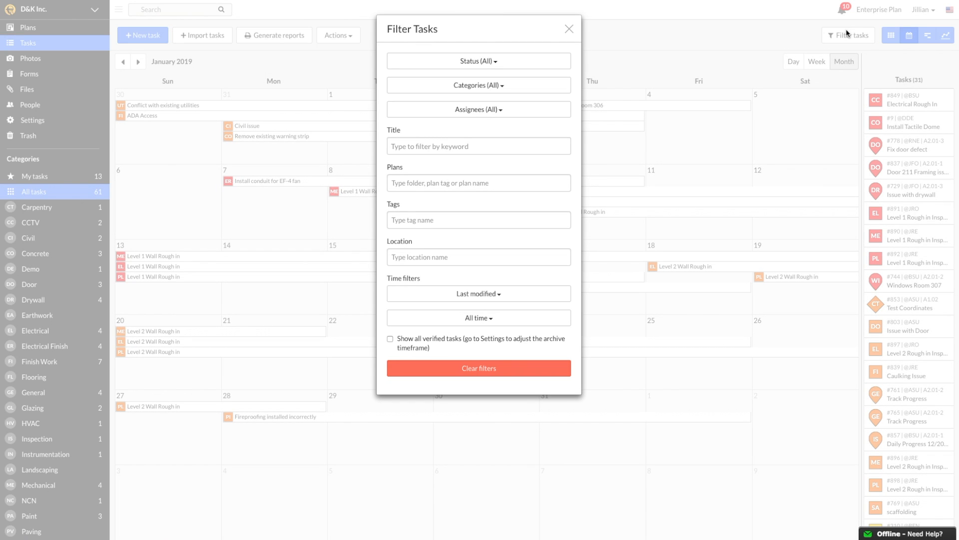
pyautogui.moveTo(557, 52)
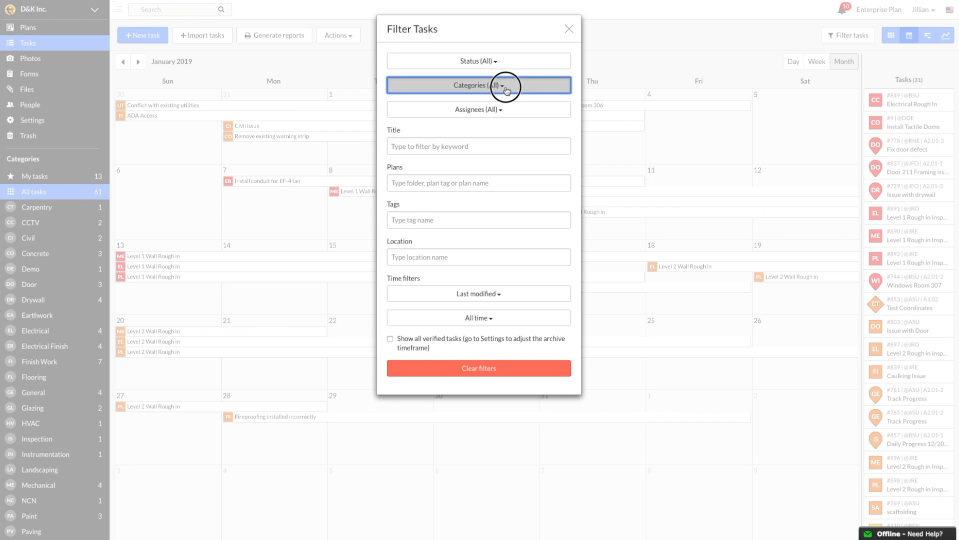
pyautogui.click(478, 84)
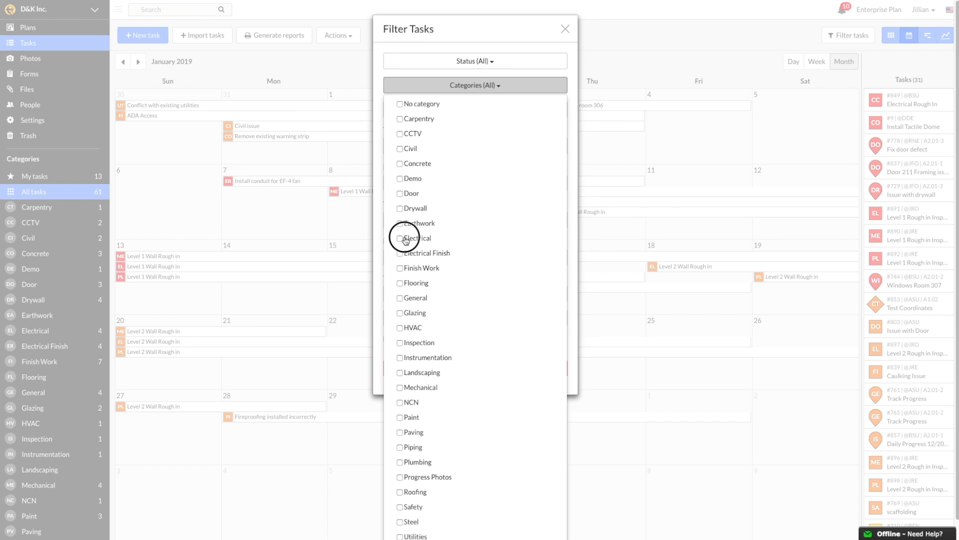
pyautogui.click(400, 238)
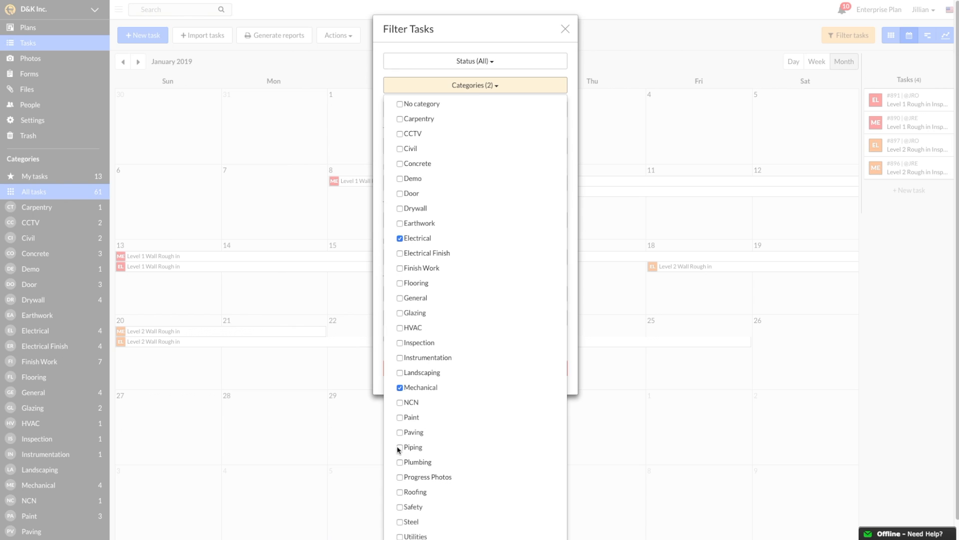
pyautogui.click(400, 462)
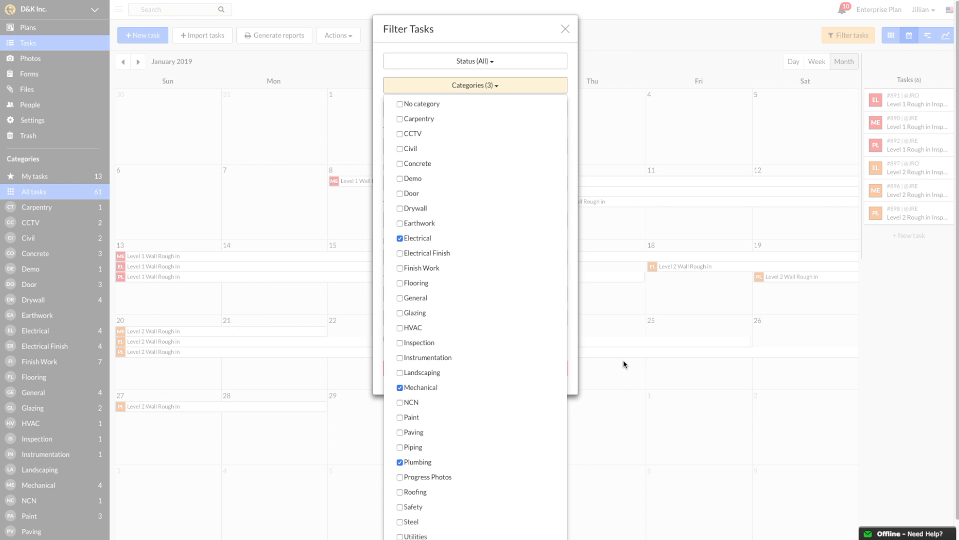
pyautogui.moveTo(596, 68)
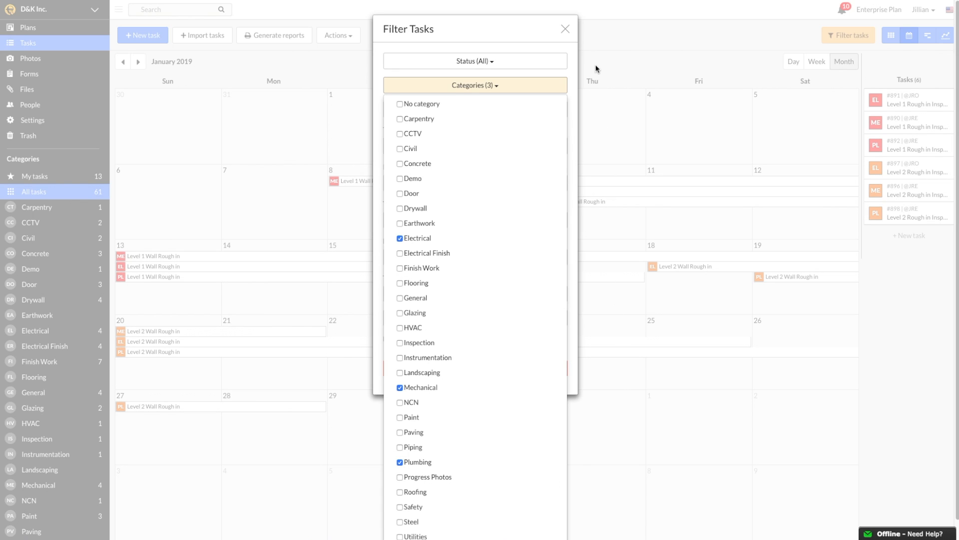
# Close the filters and view the six tasks in Day, then Month calendar view for January 2019.
pyautogui.click(564, 29)
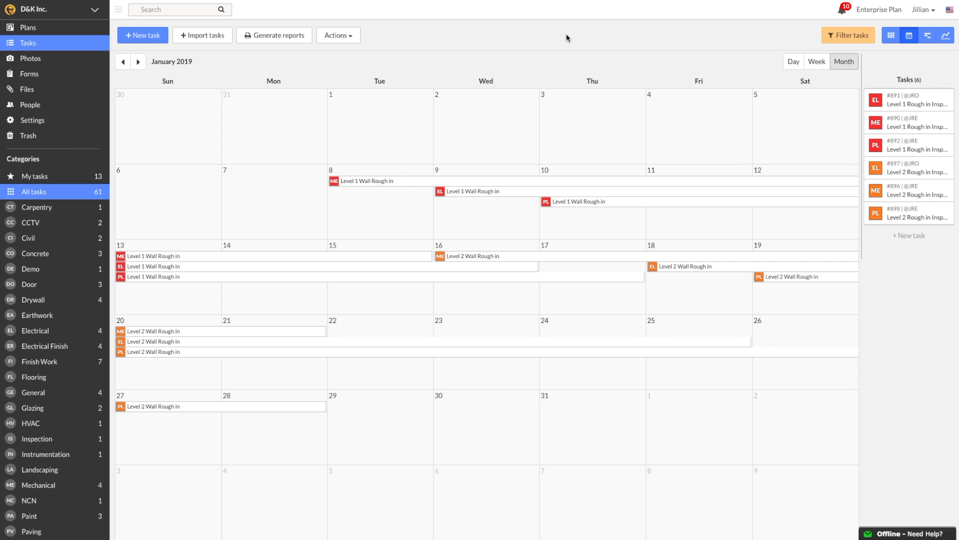
pyautogui.moveTo(769, 78)
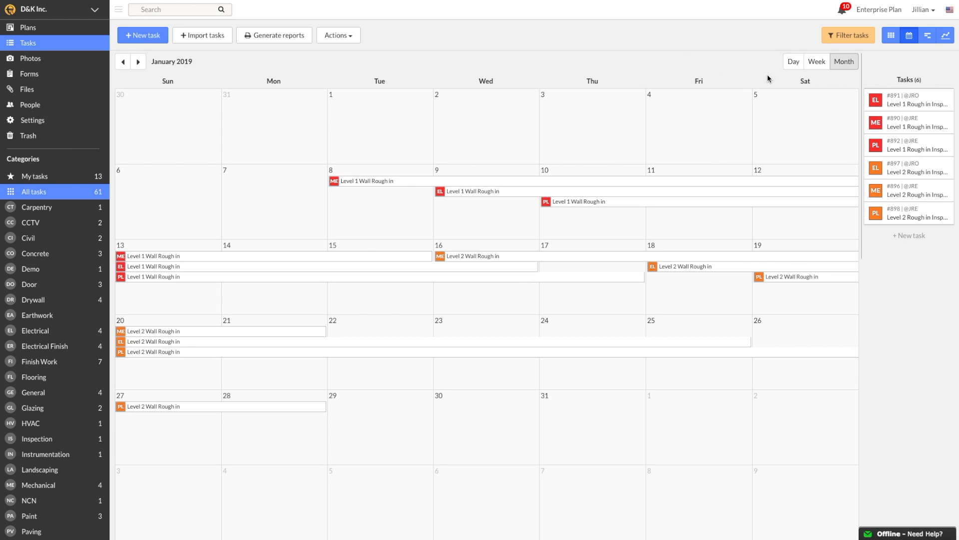
pyautogui.click(793, 61)
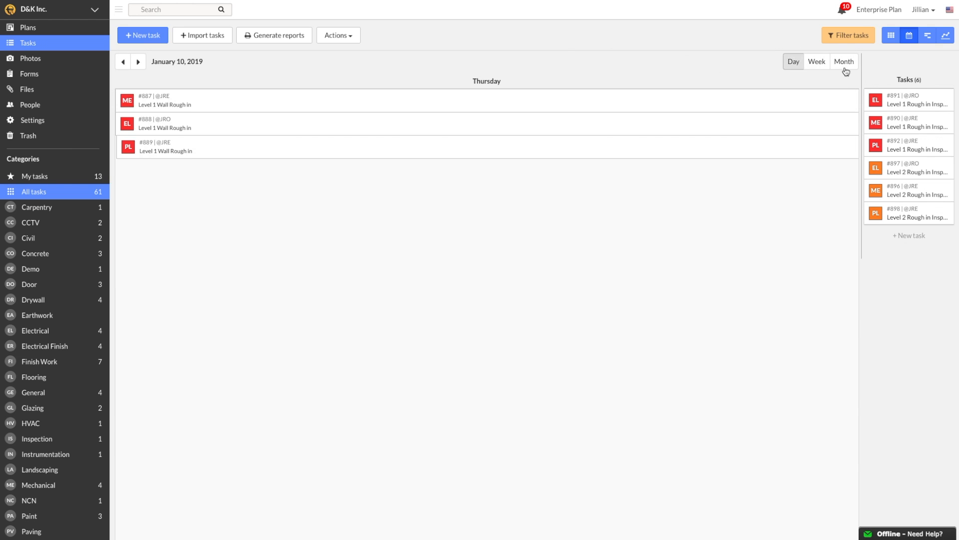
pyautogui.click(843, 61)
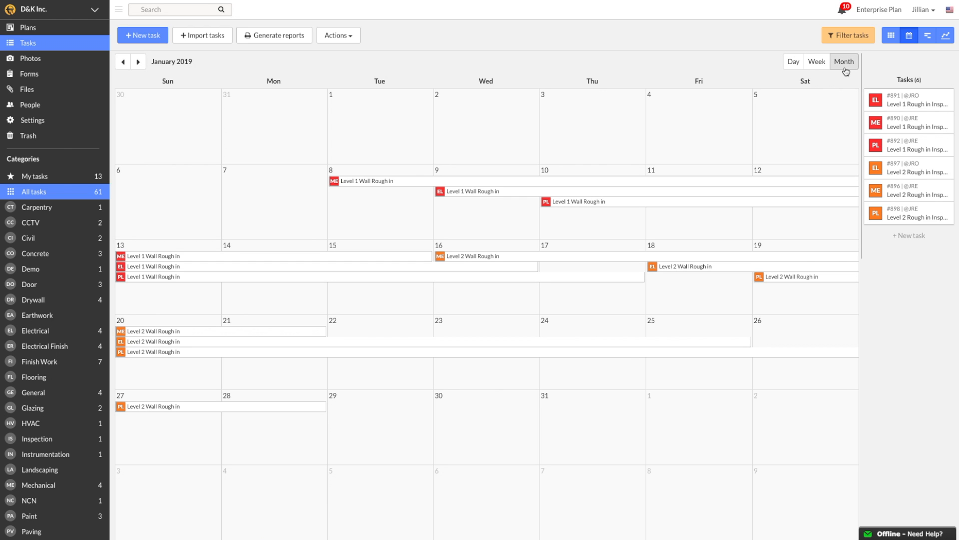
pyautogui.moveTo(845, 72)
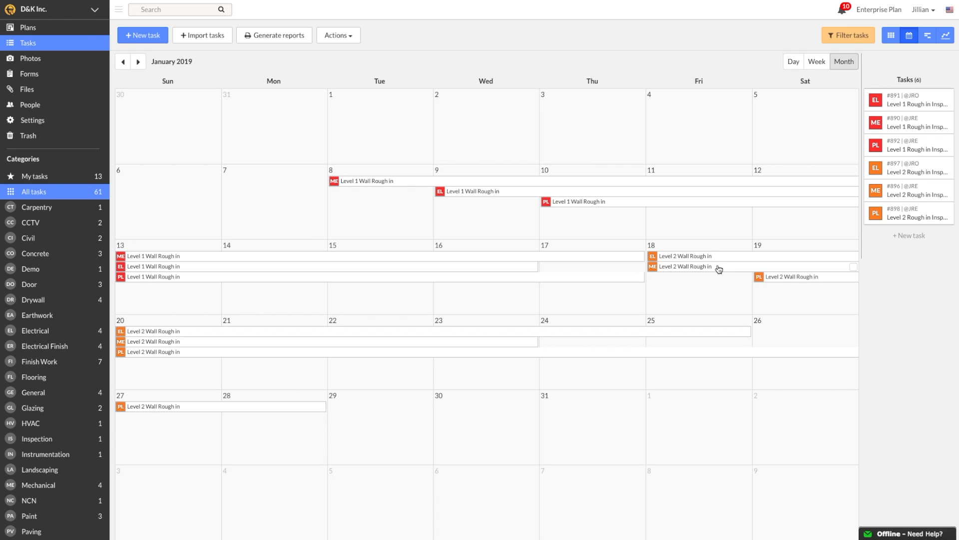
pyautogui.moveTo(719, 270)
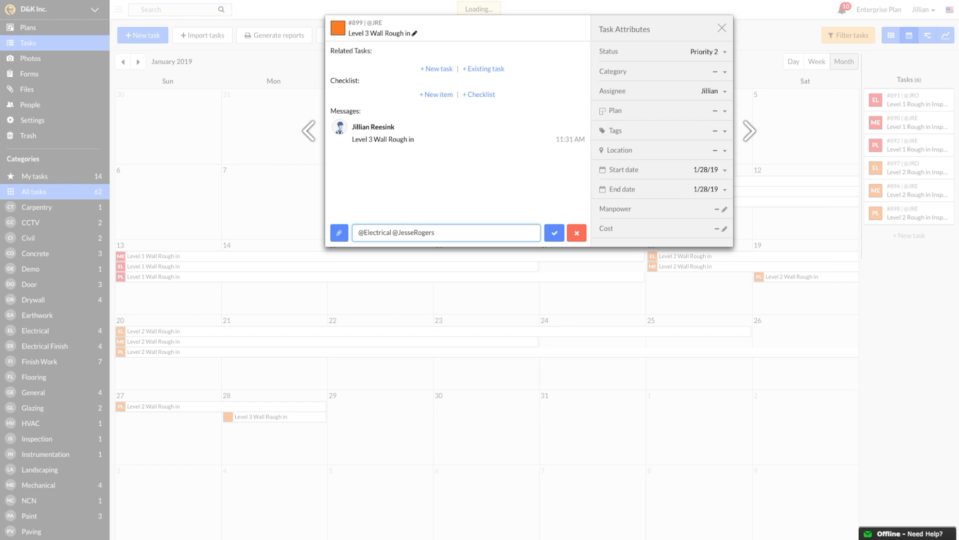
pyautogui.click(553, 233)
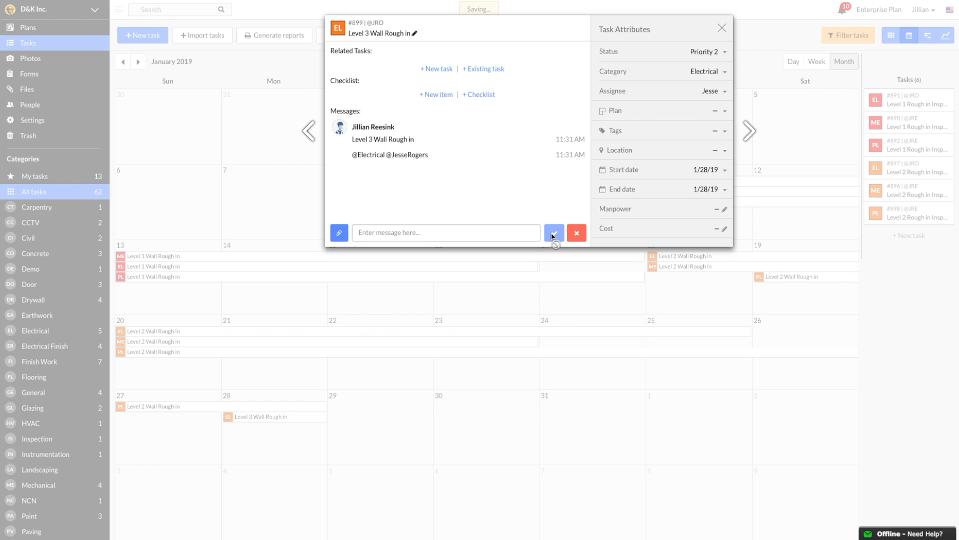
pyautogui.click(721, 28)
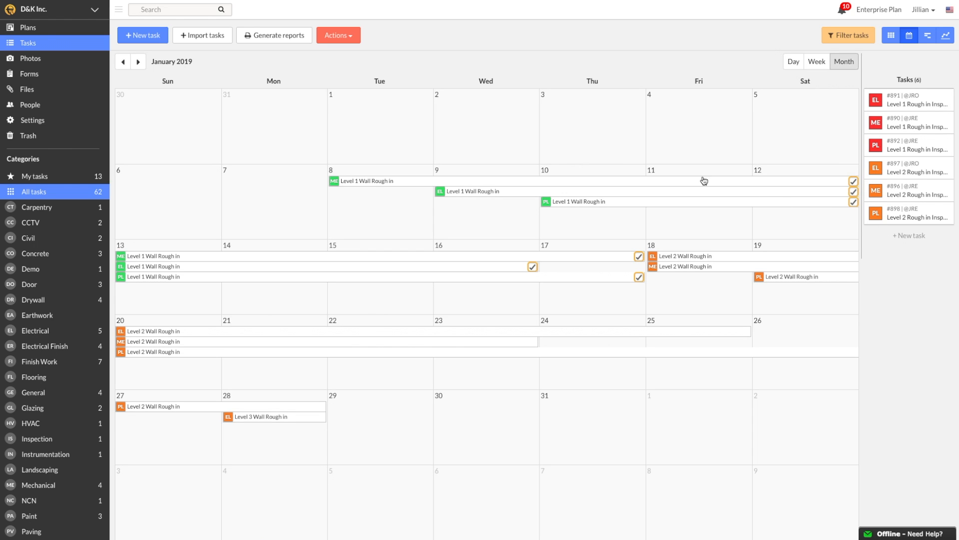
# Review the shared Task Attributes for the checked Level 1 Wall Rough in tasks, then close the editor unchanged.
pyautogui.click(338, 34)
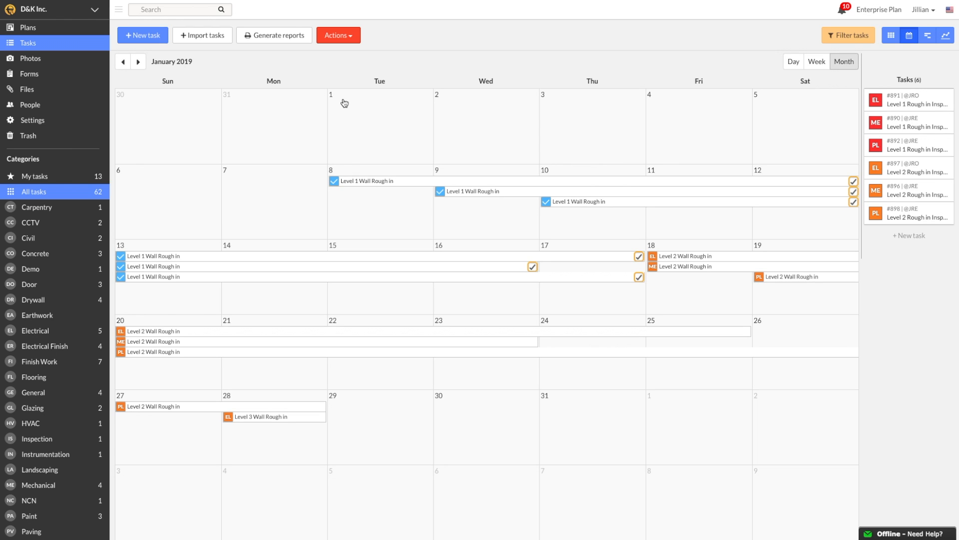
pyautogui.moveTo(361, 51)
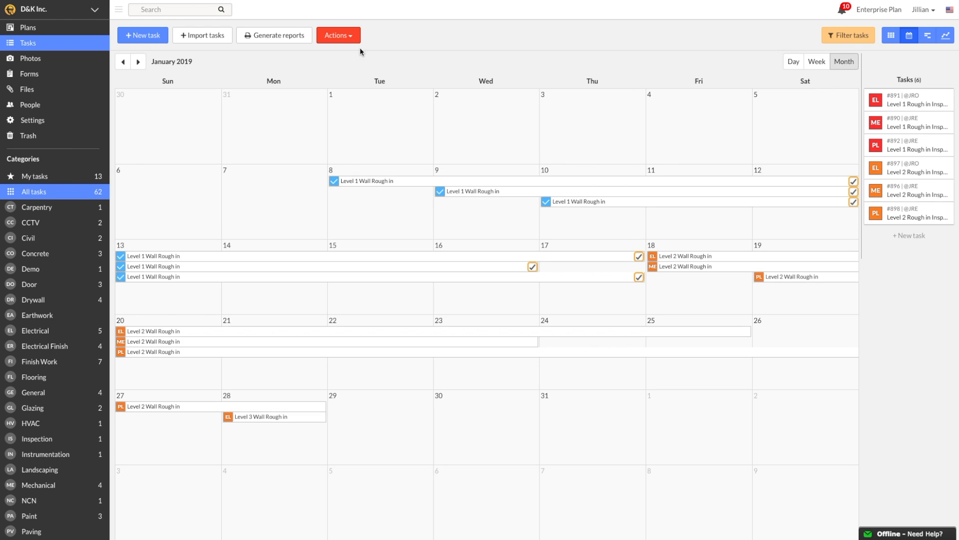
pyautogui.click(337, 35)
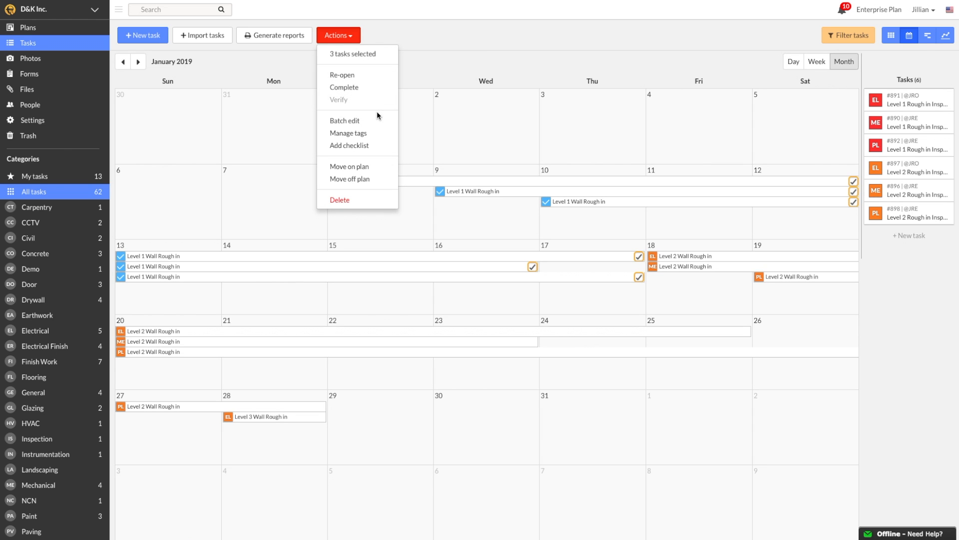
pyautogui.click(344, 119)
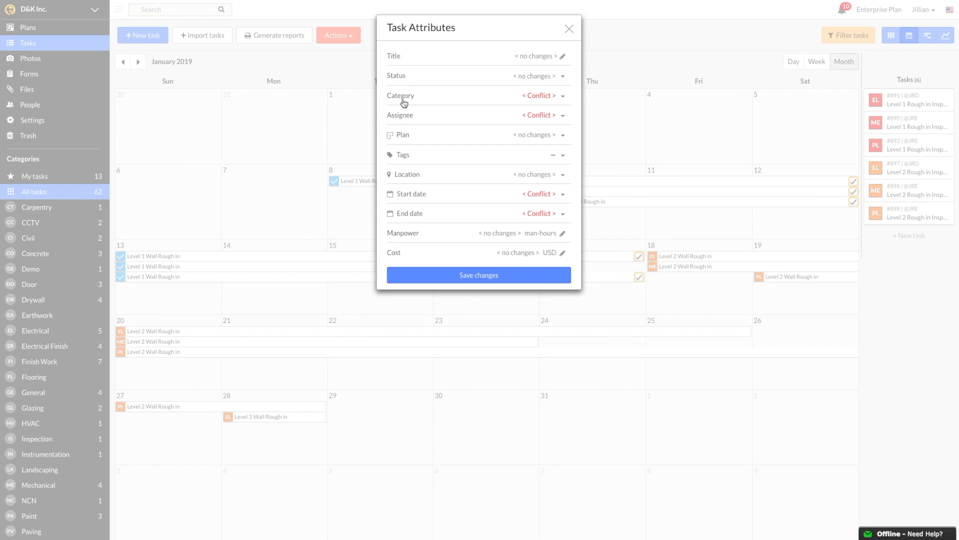
pyautogui.moveTo(566, 127)
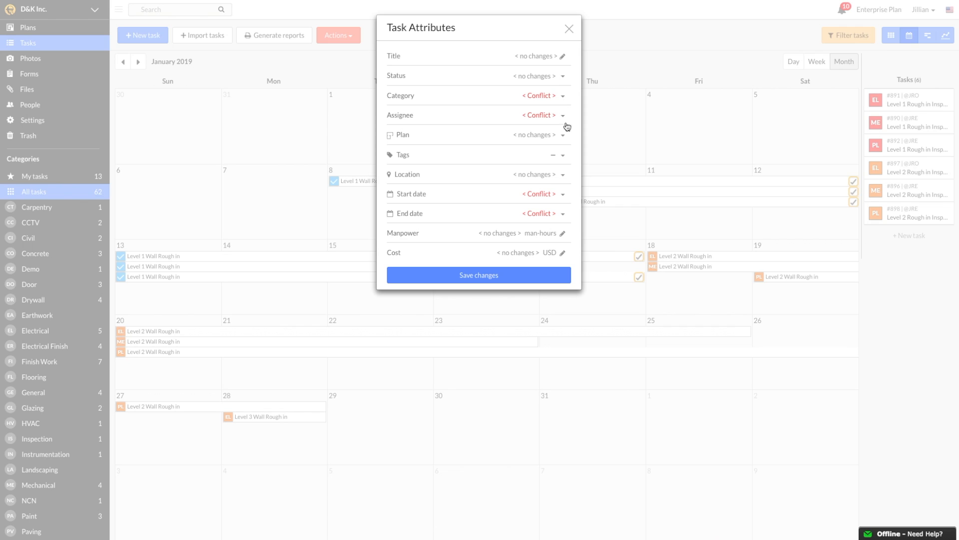
pyautogui.click(478, 275)
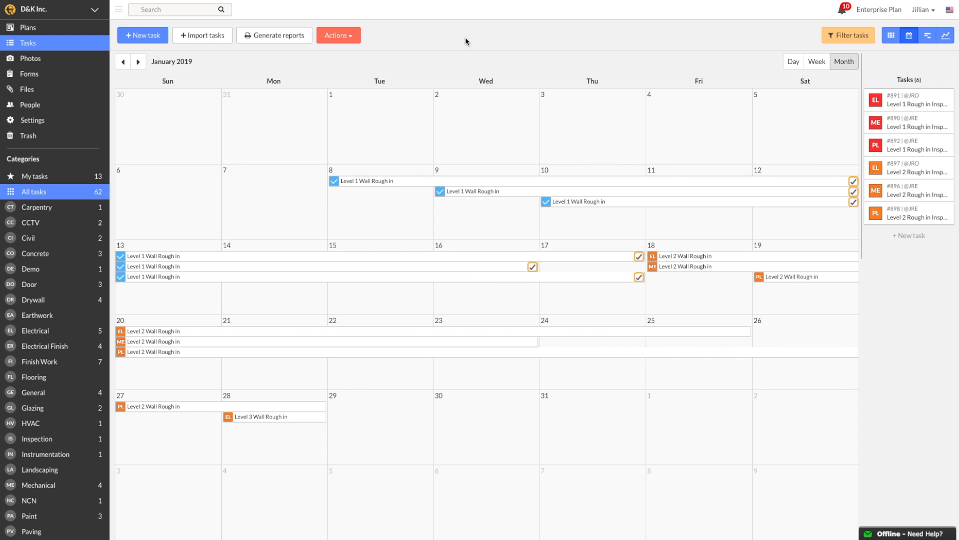
pyautogui.moveTo(274, 35)
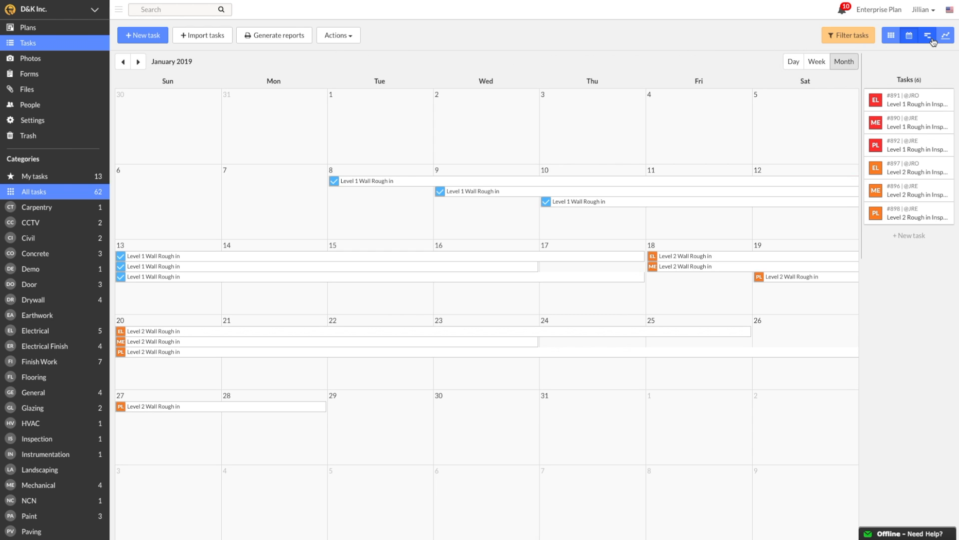
# Show the rough-in tasks as a Gantt chart from 1/1/19 to 1/31/19 and list the sort options.
pyautogui.click(927, 35)
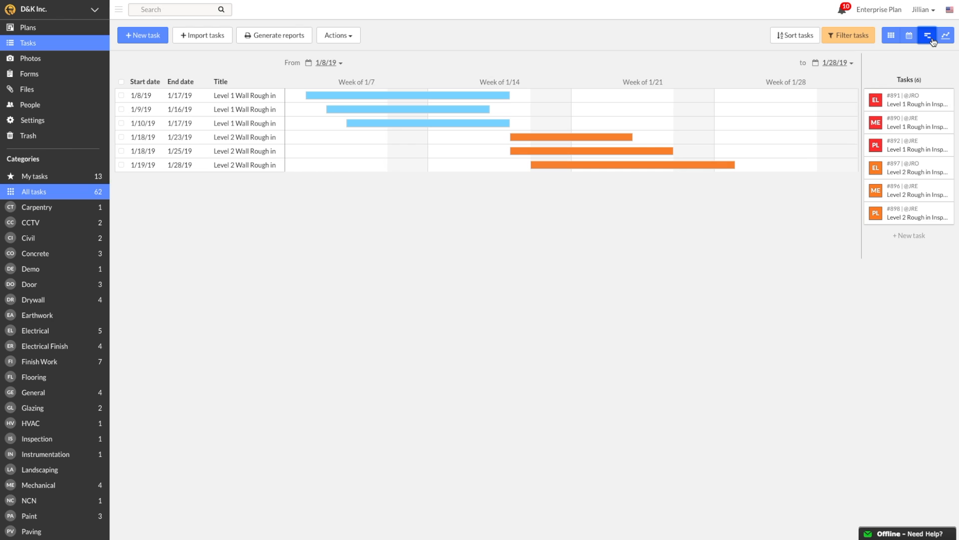
pyautogui.moveTo(901, 55)
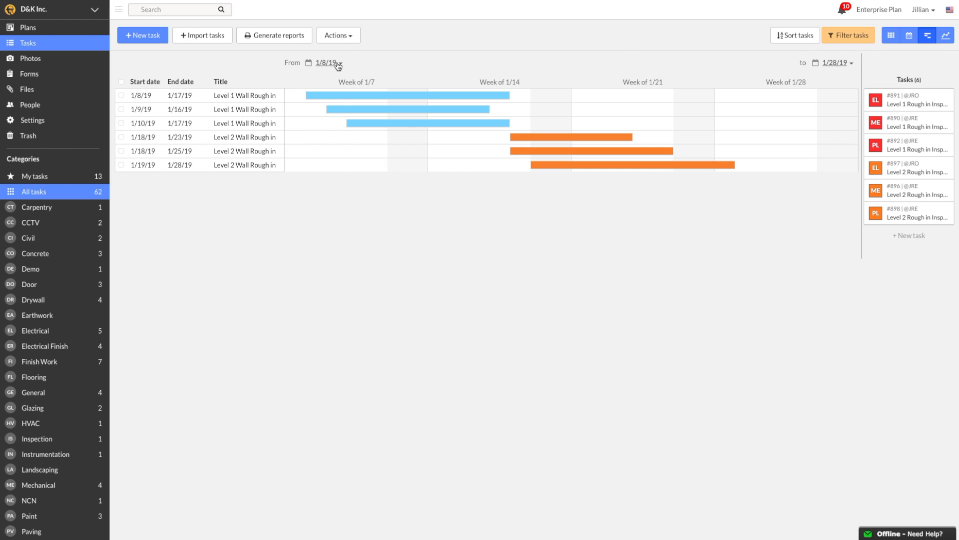
pyautogui.click(325, 62)
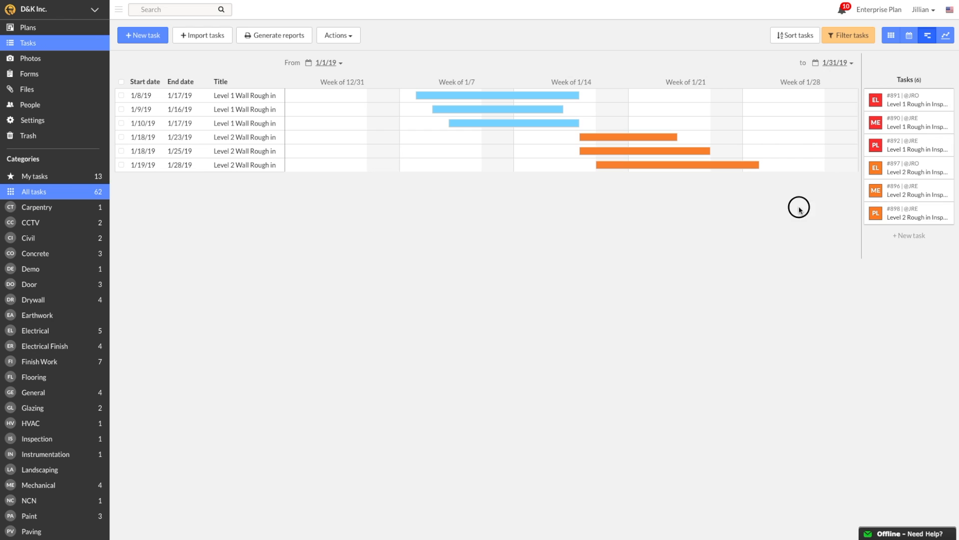
pyautogui.moveTo(795, 35)
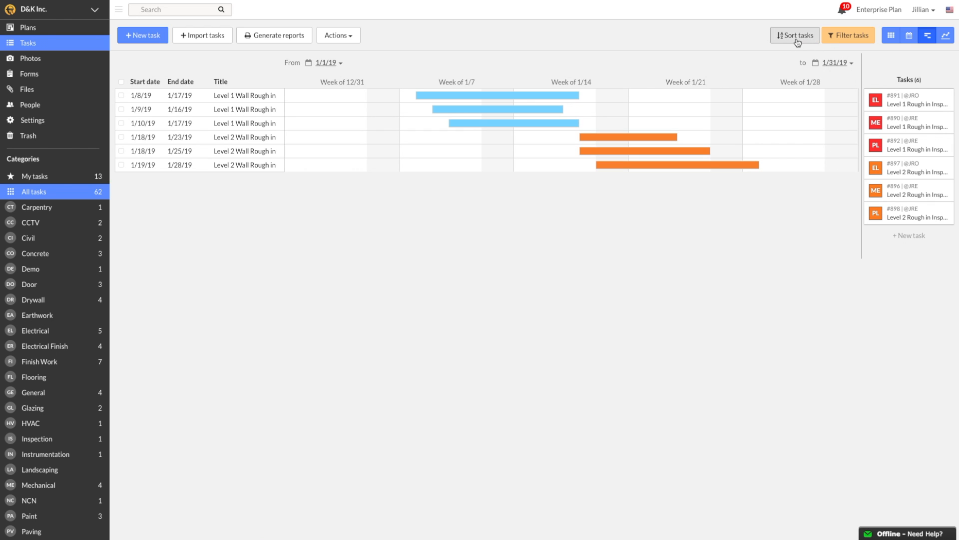
pyautogui.click(794, 35)
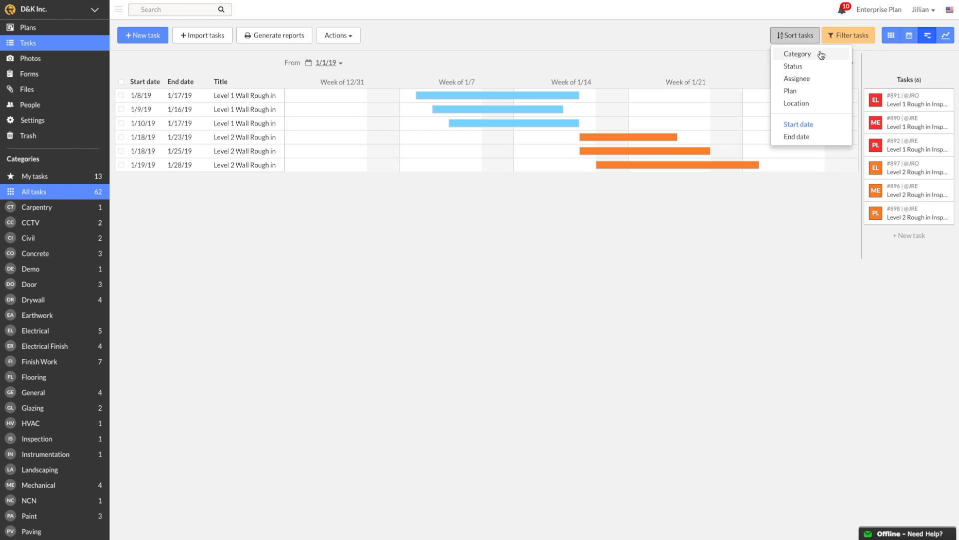
pyautogui.moveTo(822, 80)
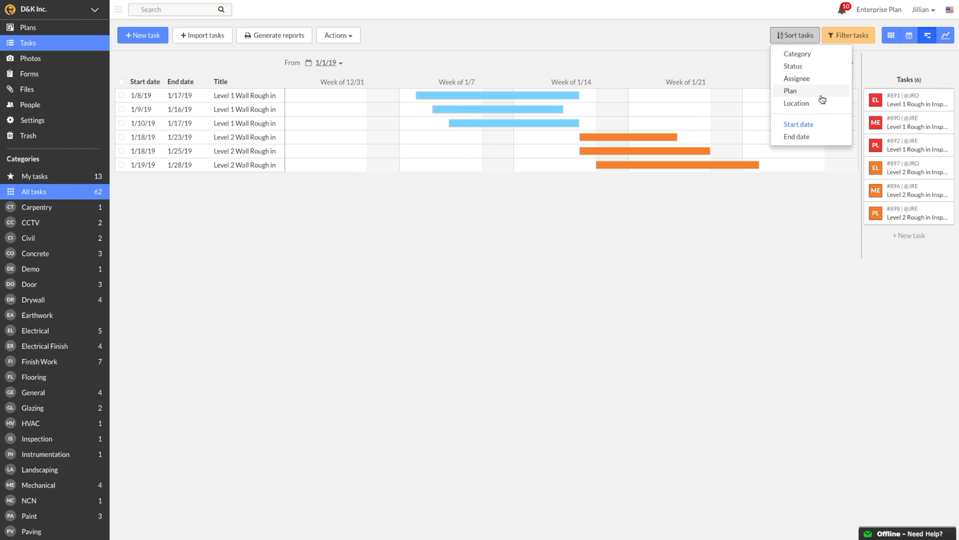
pyautogui.moveTo(796, 103)
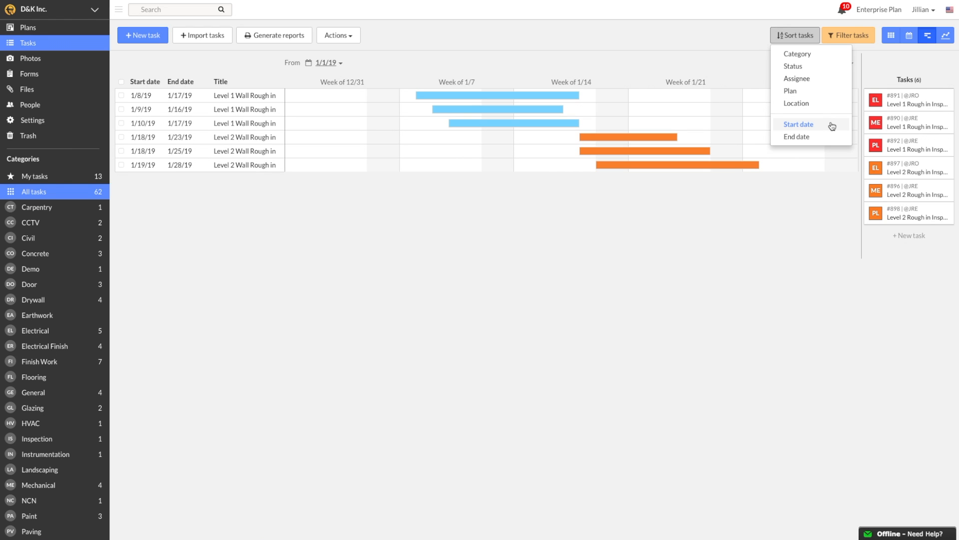
pyautogui.moveTo(830, 126)
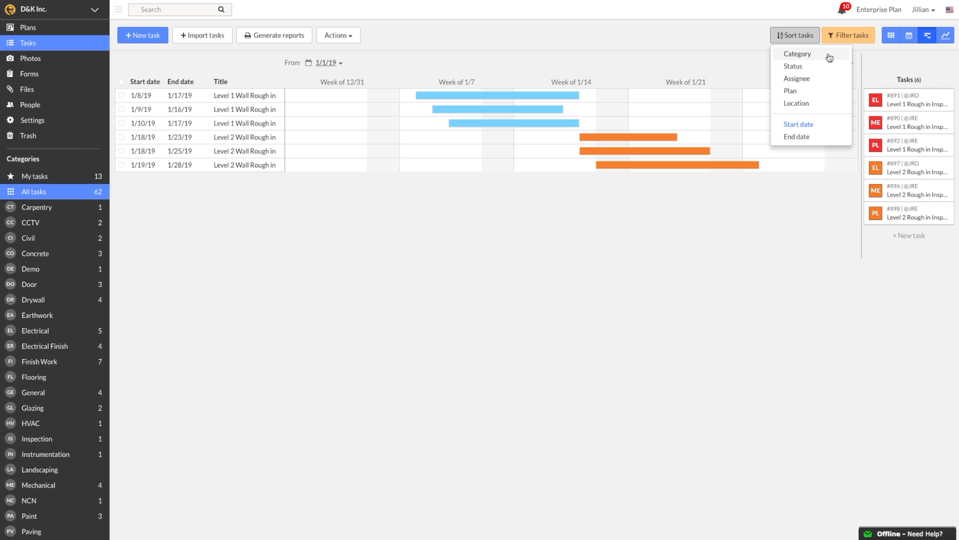
# Sort the Gantt chart by Category so Electrical, Mechanical and Plumbing are grouped.
pyautogui.click(797, 54)
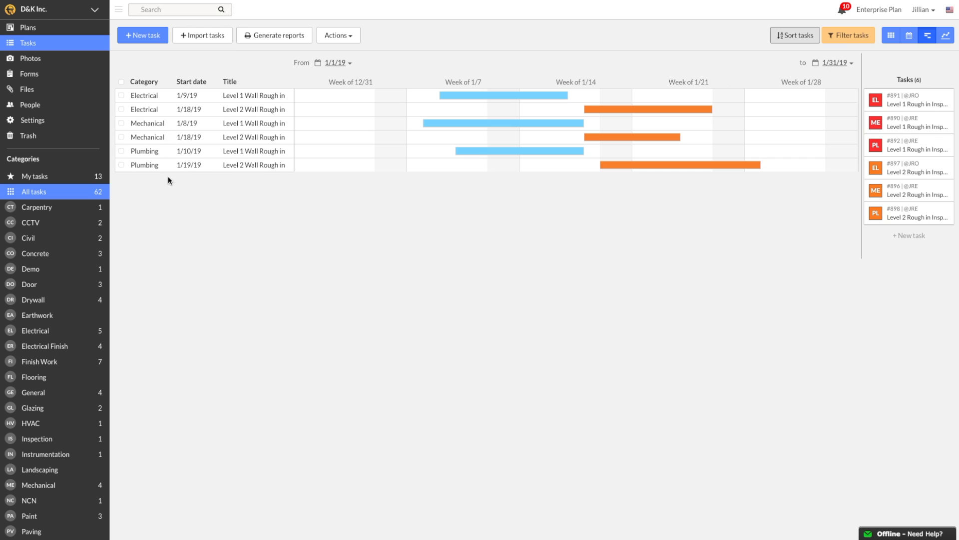
pyautogui.moveTo(624, 209)
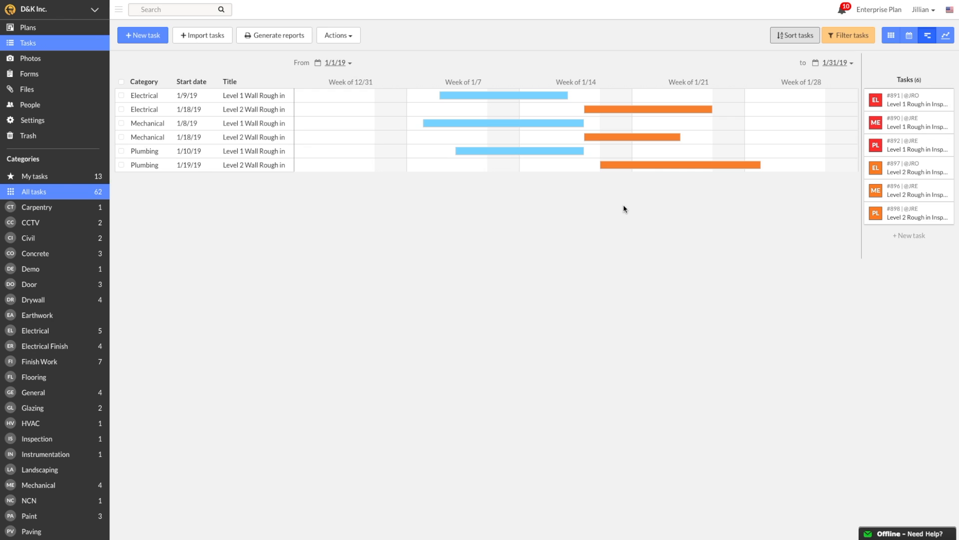
pyautogui.moveTo(836, 170)
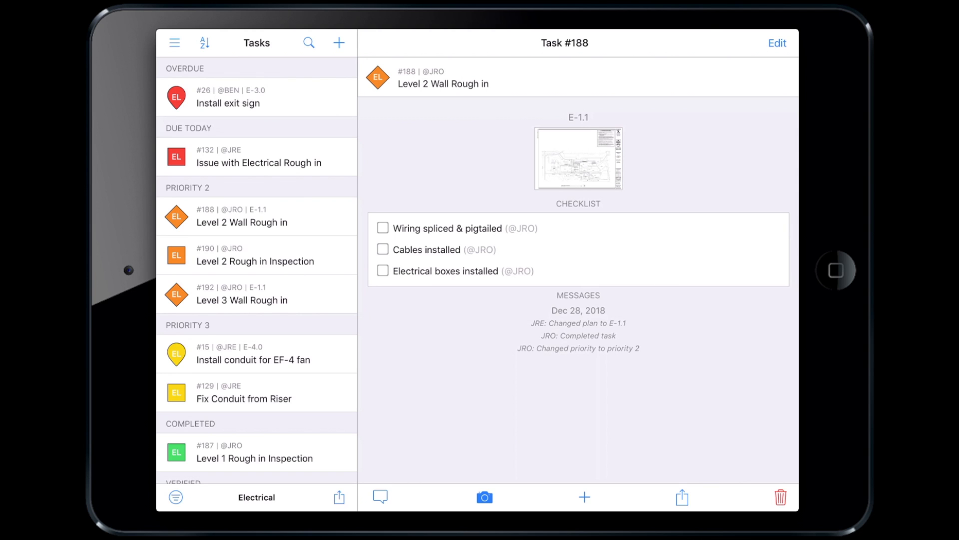
# Order the mobile task list by Start date and open Level 3 Wall Rough in.
pyautogui.click(204, 43)
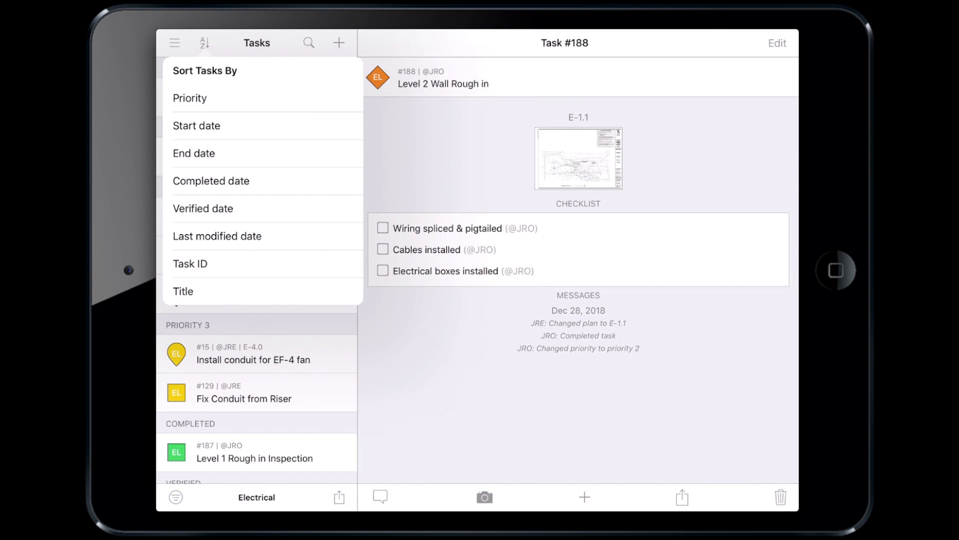
pyautogui.click(196, 126)
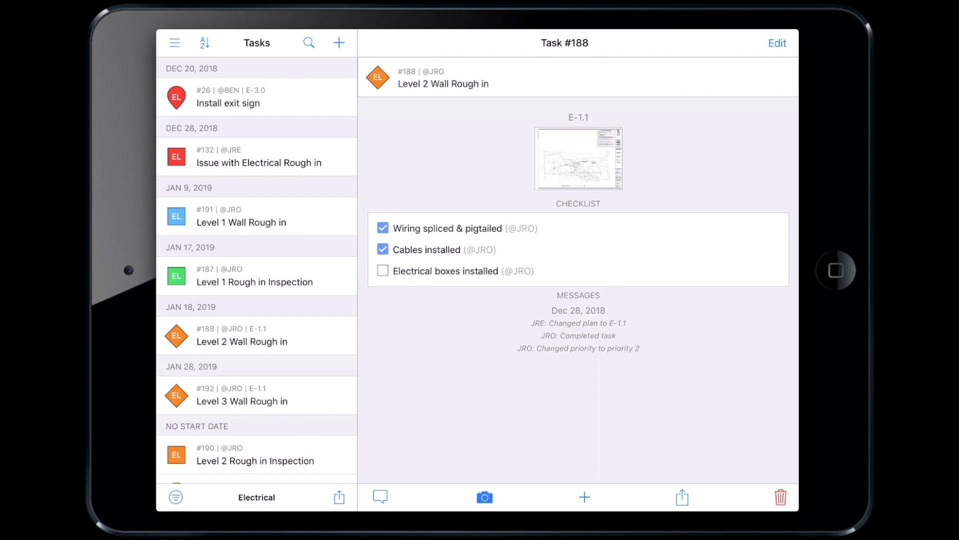
pyautogui.click(778, 43)
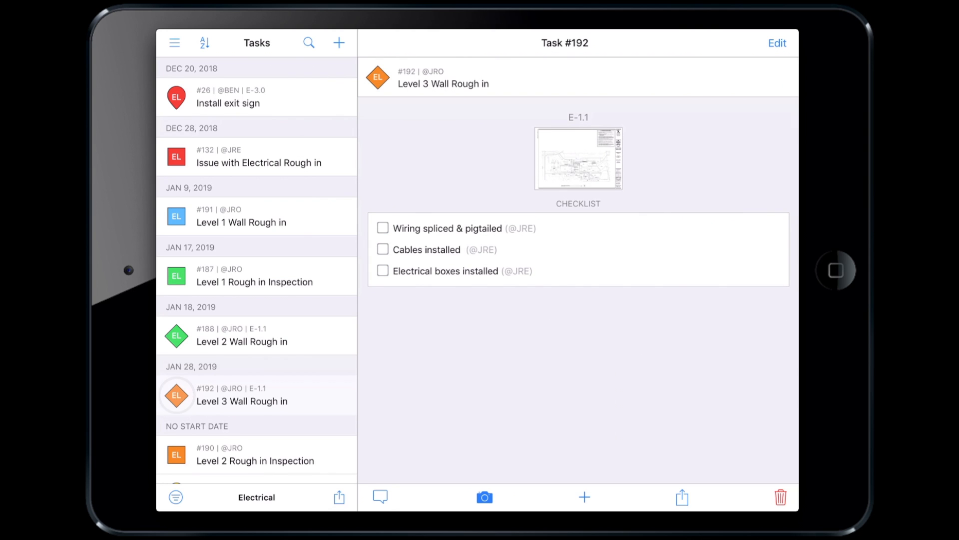
# Post the message 'Framing is not complete on Level 3' with a marked-up site photo attached.
pyautogui.click(380, 496)
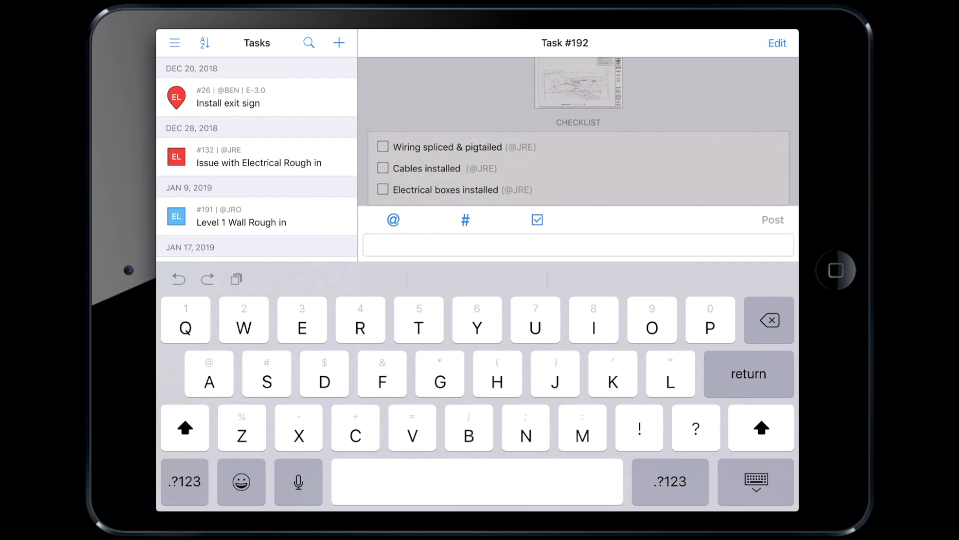
pyautogui.write('Framing is not complete on Level 3')
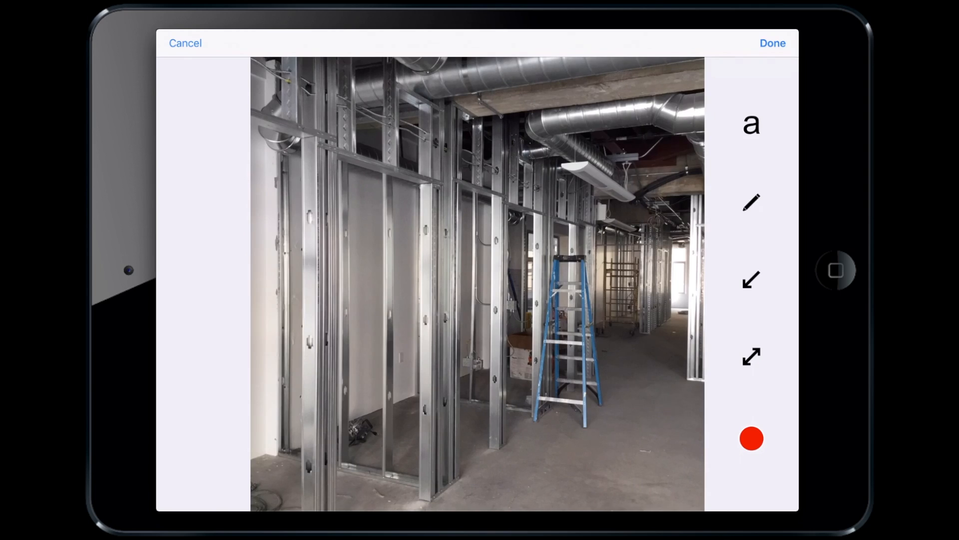
pyautogui.click(772, 43)
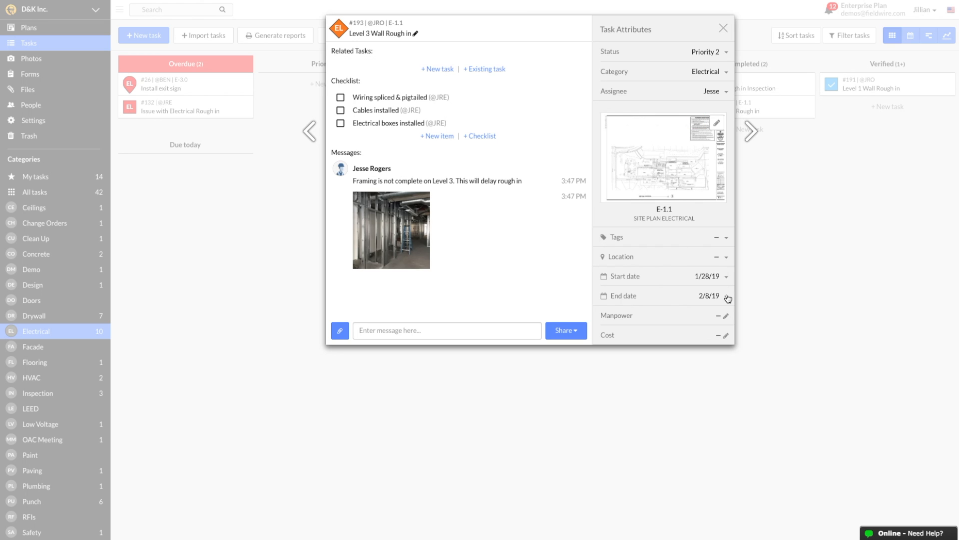
# Open the End date picker on the web Level 3 Wall Rough in task, currently 2/8/19.
pyautogui.click(727, 298)
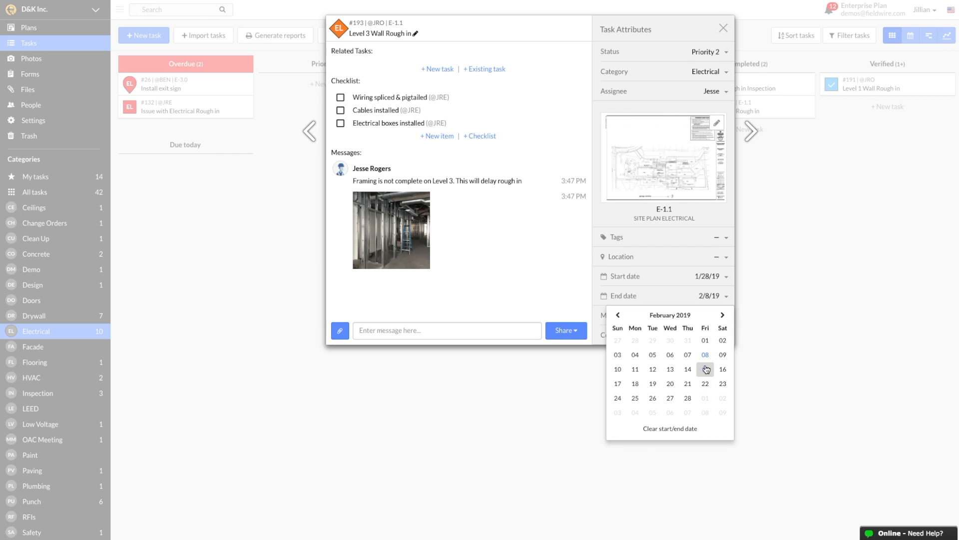